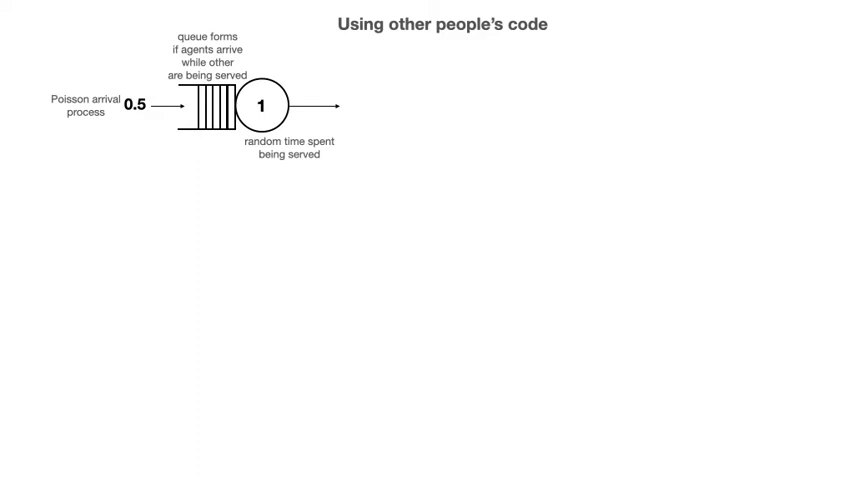
pyautogui.write('import queueing_tool as qt')
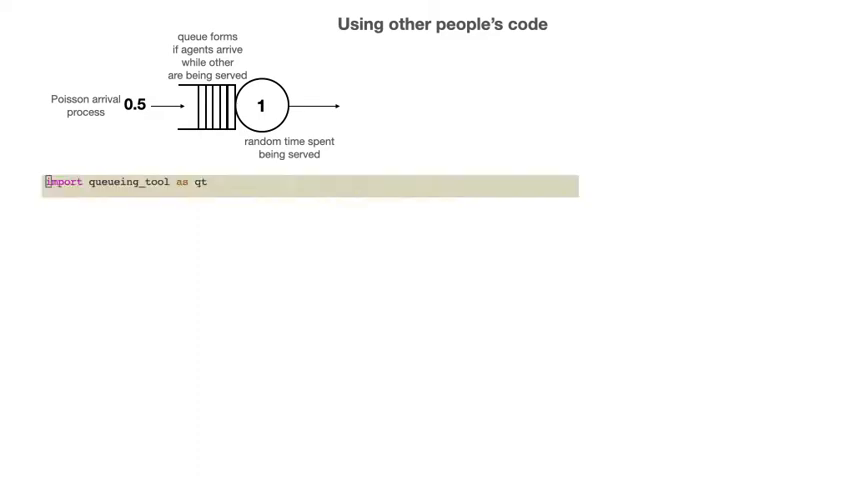